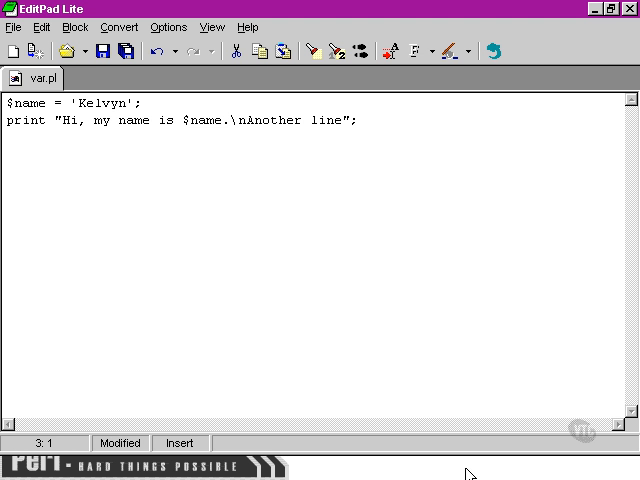
- Clear the old name-printing script from var.pl, leaving the file empty
{"action": "type", "text": "$age = 30;"}
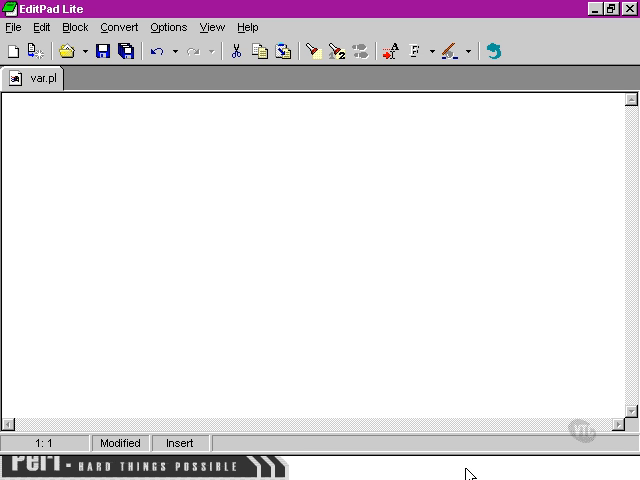
- Type print 'John said, 'Hello!' to me.'; as the first line of var.pl
{"action": "left_click", "coordinate": [8, 110]}
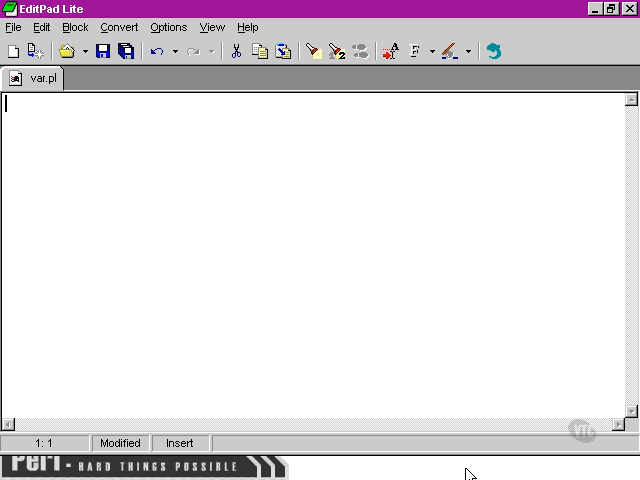
{"action": "type", "text": "print 'John said"}
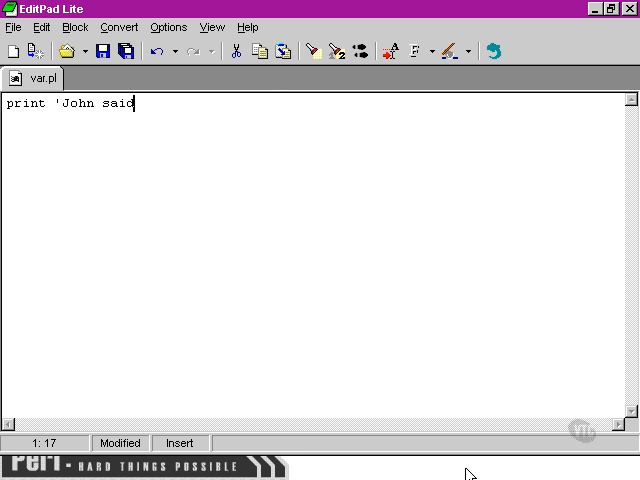
{"action": "type", "text": ", 'Hello!' to me."}
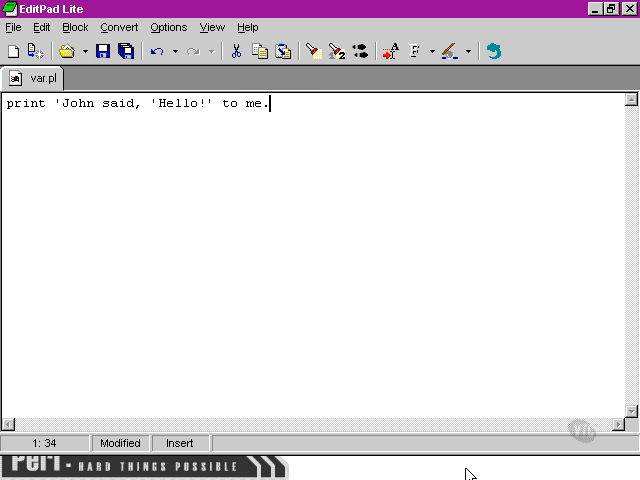
{"action": "type", "text": "';"}
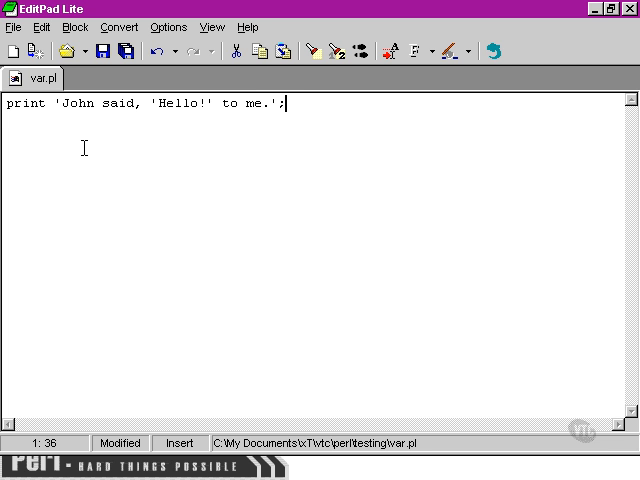
{"action": "mouse_move", "coordinate": [284, 178]}
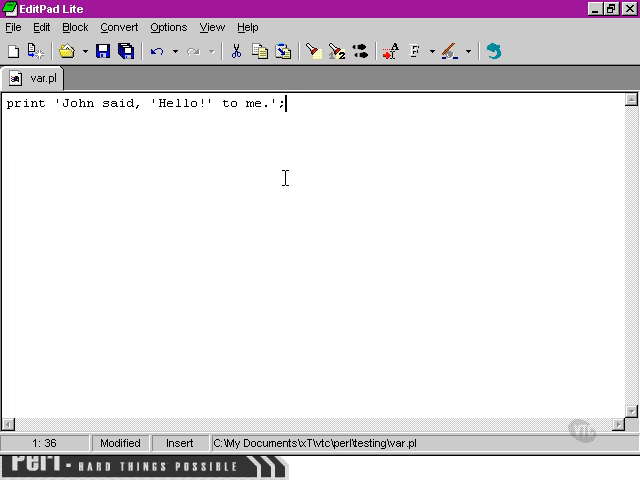
{"action": "mouse_move", "coordinate": [150, 132]}
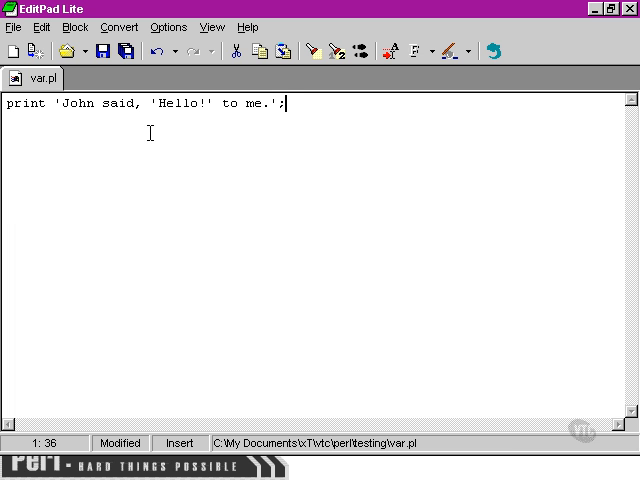
{"action": "mouse_move", "coordinate": [200, 166]}
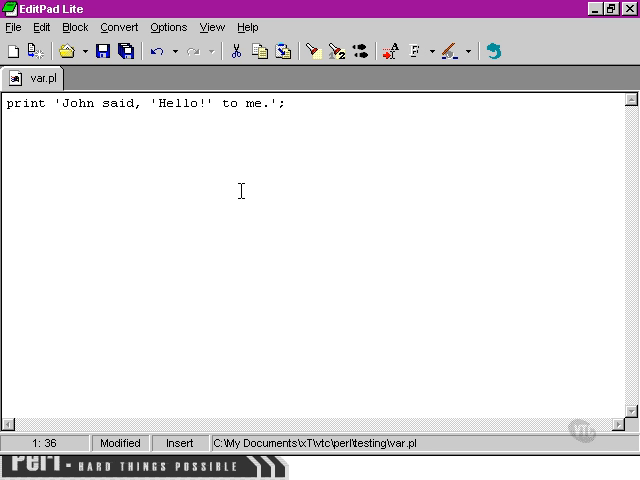
{"action": "left_click", "coordinate": [288, 104]}
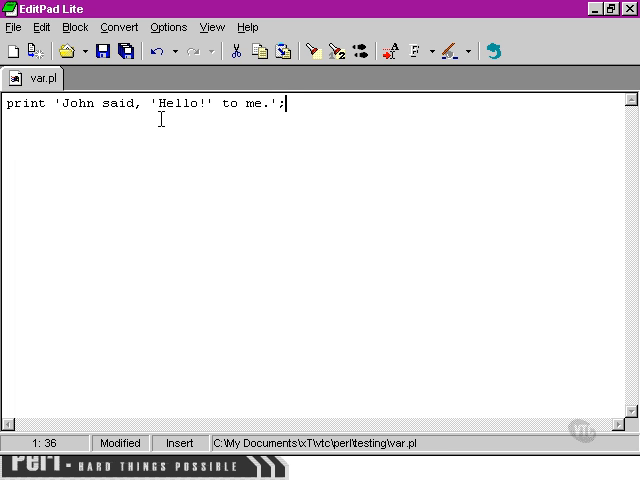
- Save var.pl with the single-quoted print line unchanged
{"action": "double_click", "coordinate": [180, 104]}
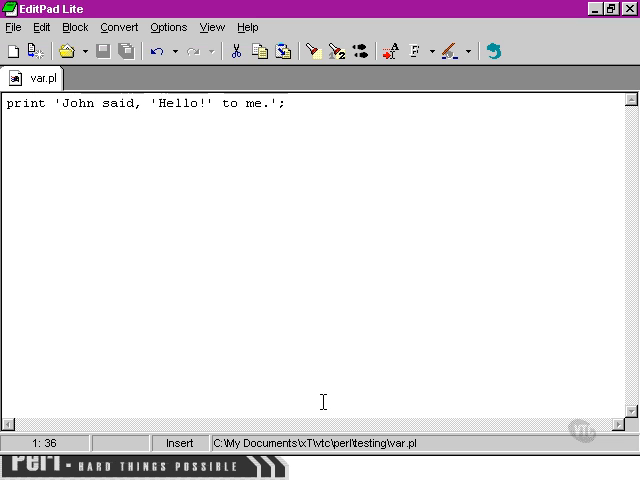
{"action": "mouse_move", "coordinate": [175, 183]}
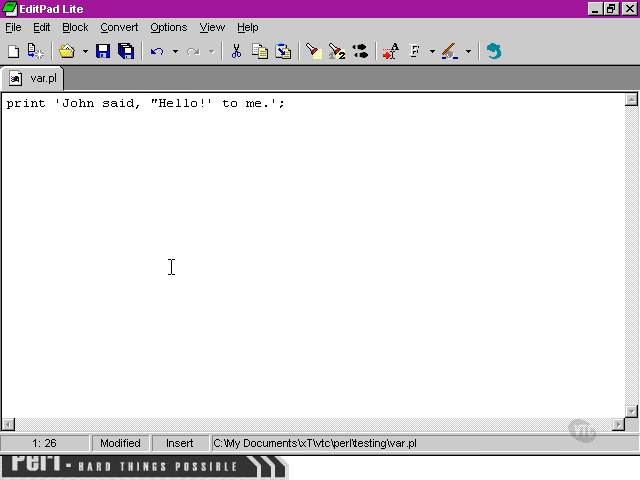
- Change the outer quotes to double quotes: print "John said, 'Hello!' to me."; and save
{"action": "type", "text": "\""}
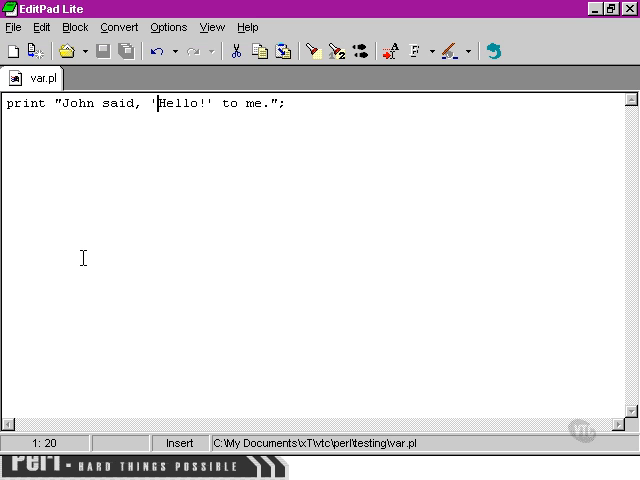
- Escape the quotes around Hello! with backslashes: print 'John said, \'Hello!\' to me.';
{"action": "left_click", "coordinate": [103, 104]}
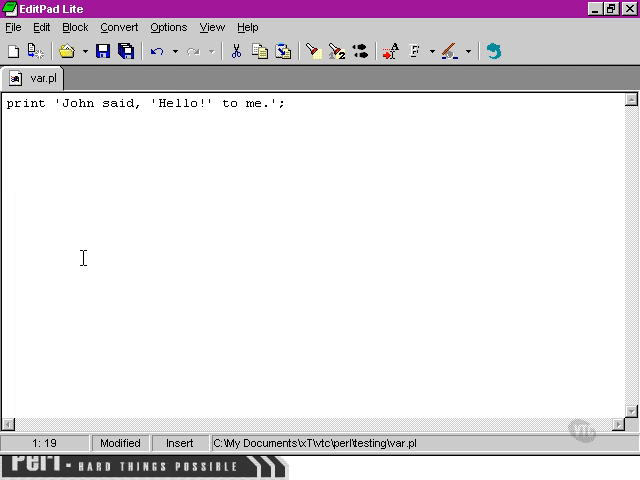
{"action": "type", "text": "\\"}
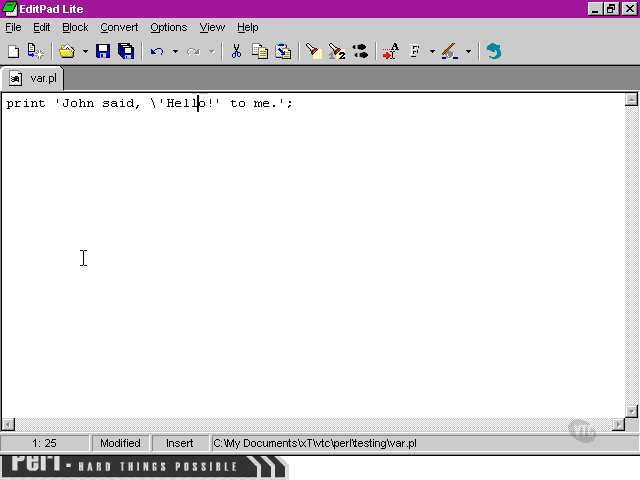
{"action": "type", "text": "\\'"}
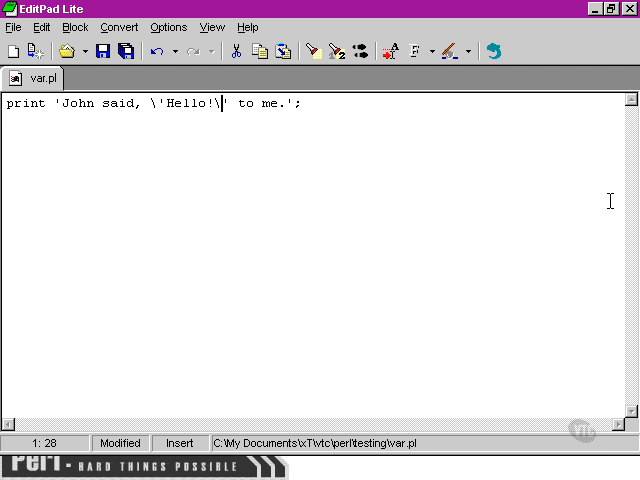